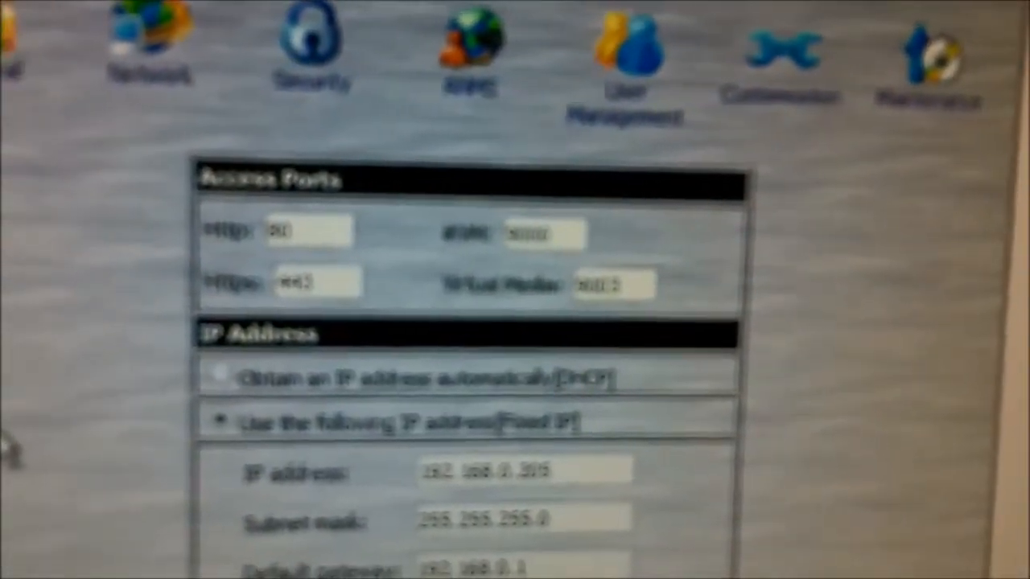
pyautogui.scroll(-3)
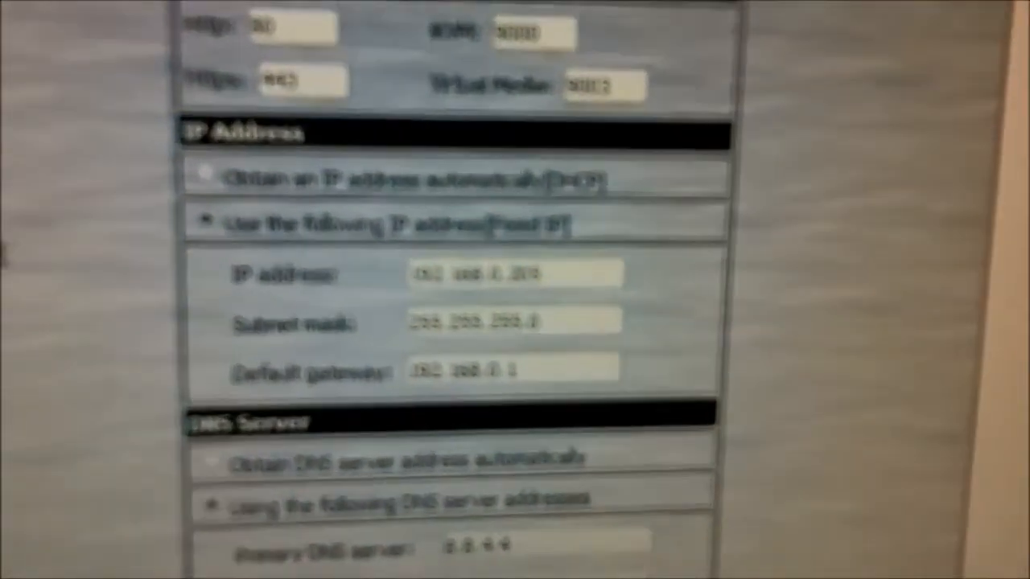